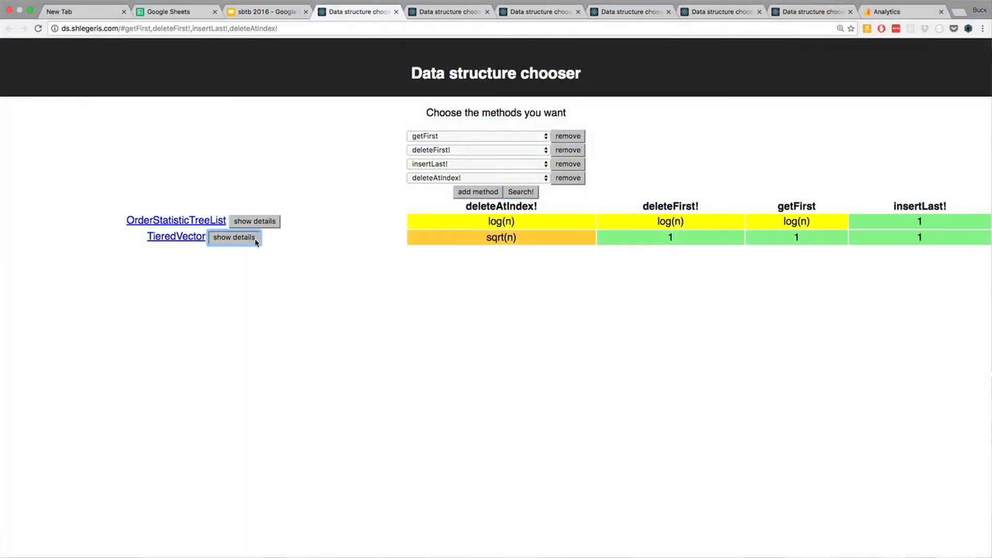
# Show TieredVector's full details, then advance the slideshow to the 'consider all data structures, choose the fastest' slide.
pyautogui.click(233, 237)
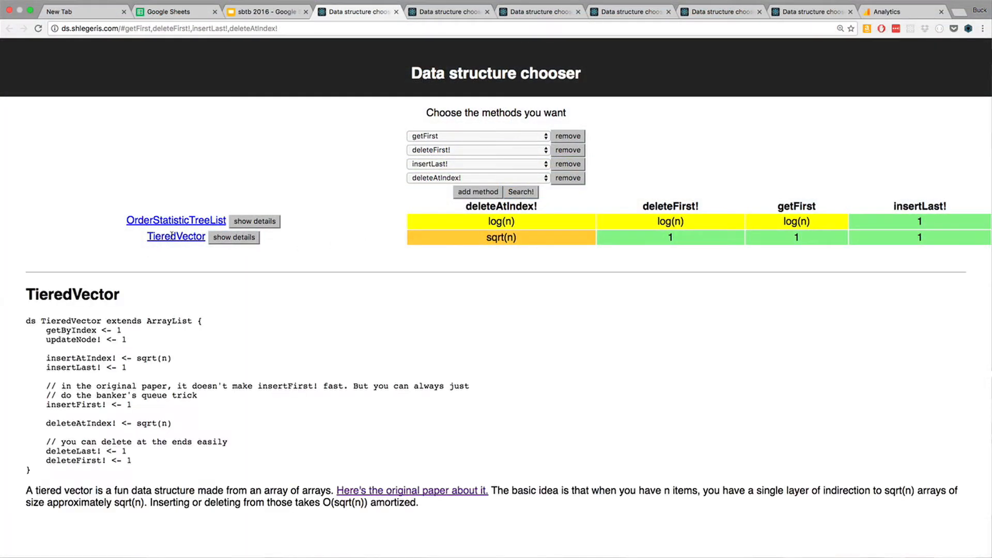
pyautogui.moveTo(195, 332)
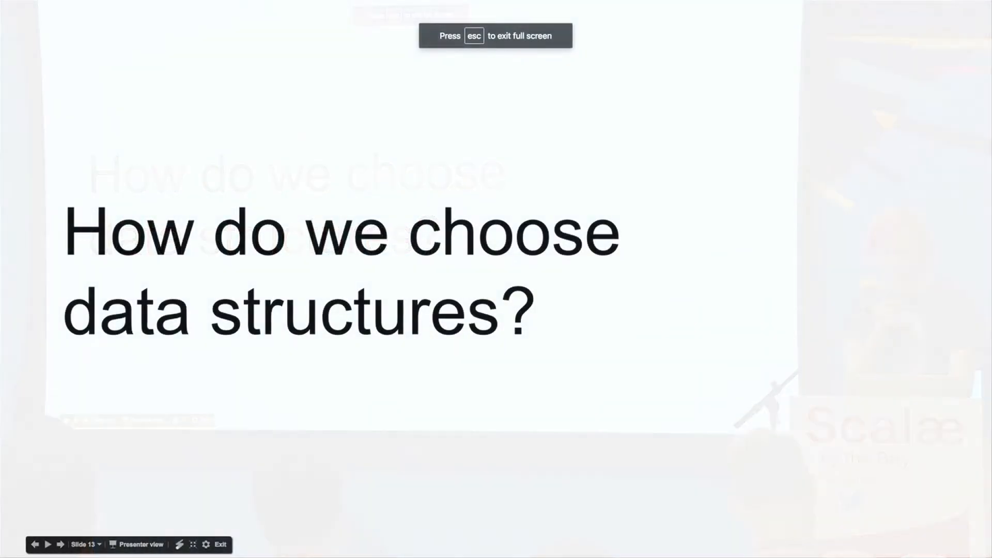
pyautogui.press('right')
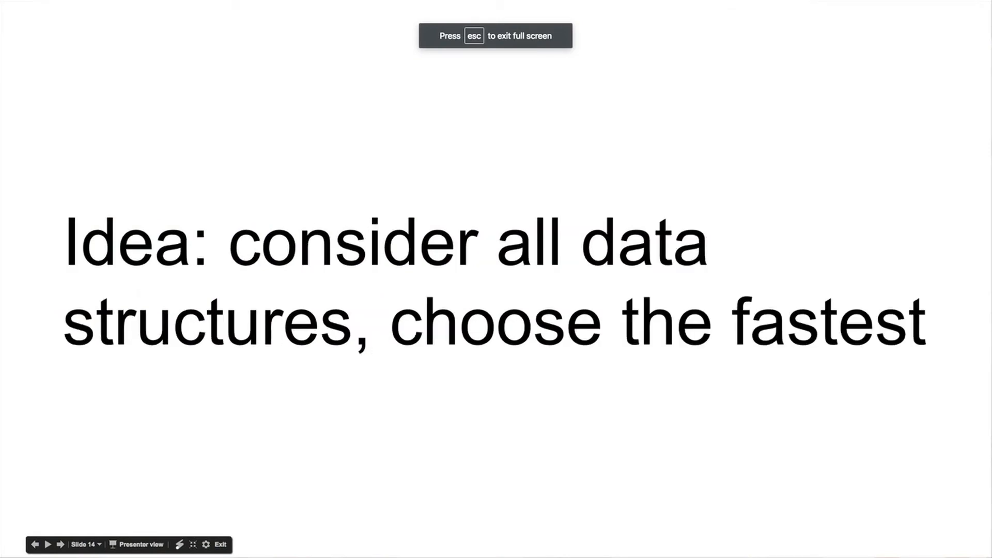